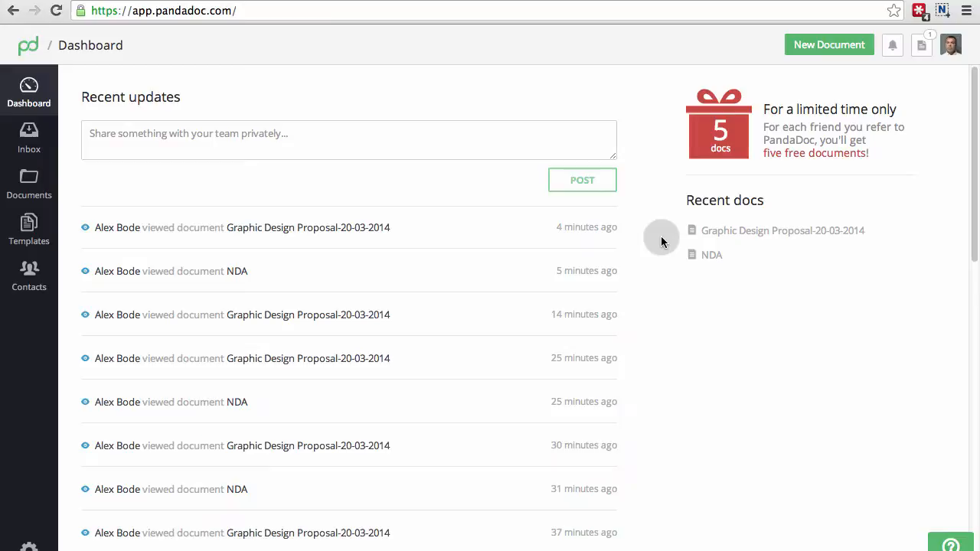
- Read through the dashboard's Recent updates feed, including the NDA comments, then open Documents
{"action": "scroll", "scroll_direction": "down", "scroll_amount": 3}
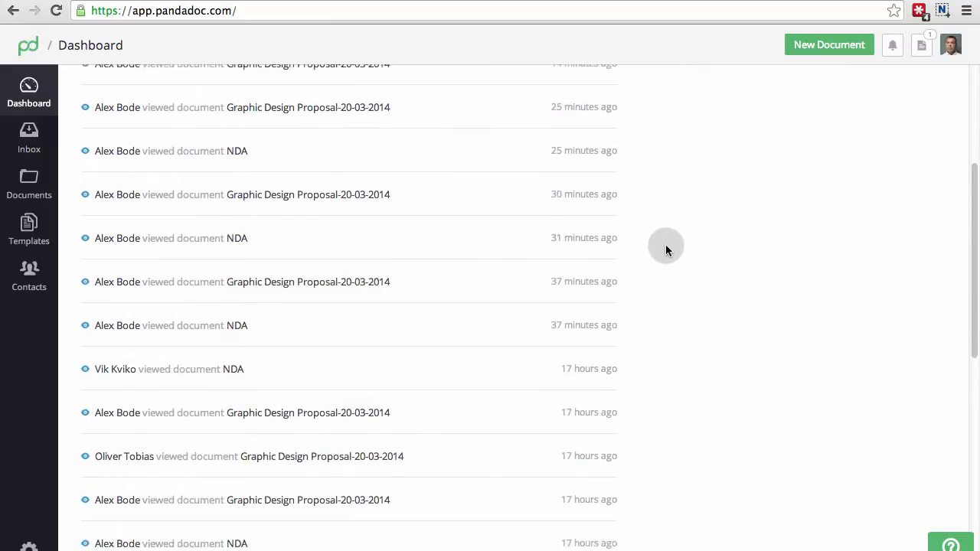
{"action": "scroll", "scroll_direction": "down", "scroll_amount": 3}
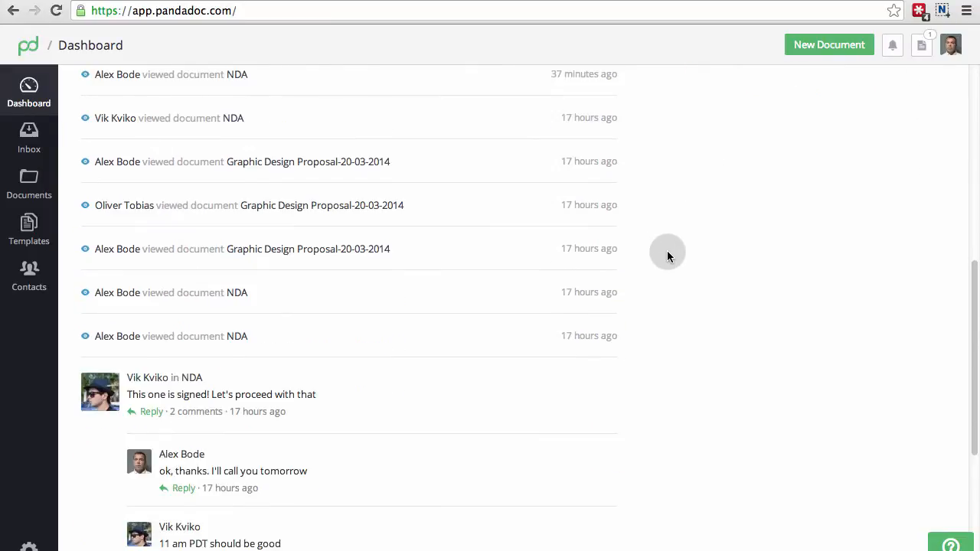
{"action": "scroll", "scroll_direction": "down", "scroll_amount": 3}
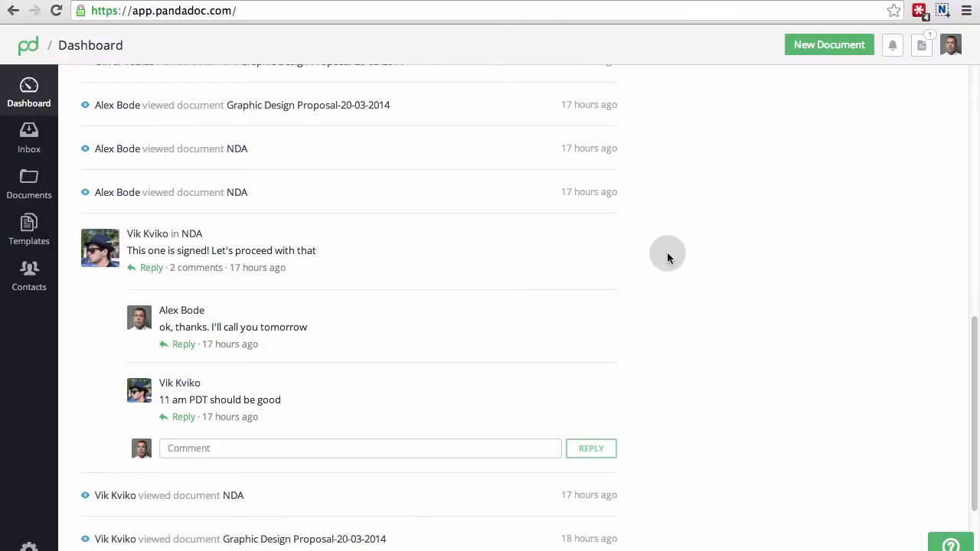
{"action": "mouse_move", "coordinate": [192, 233]}
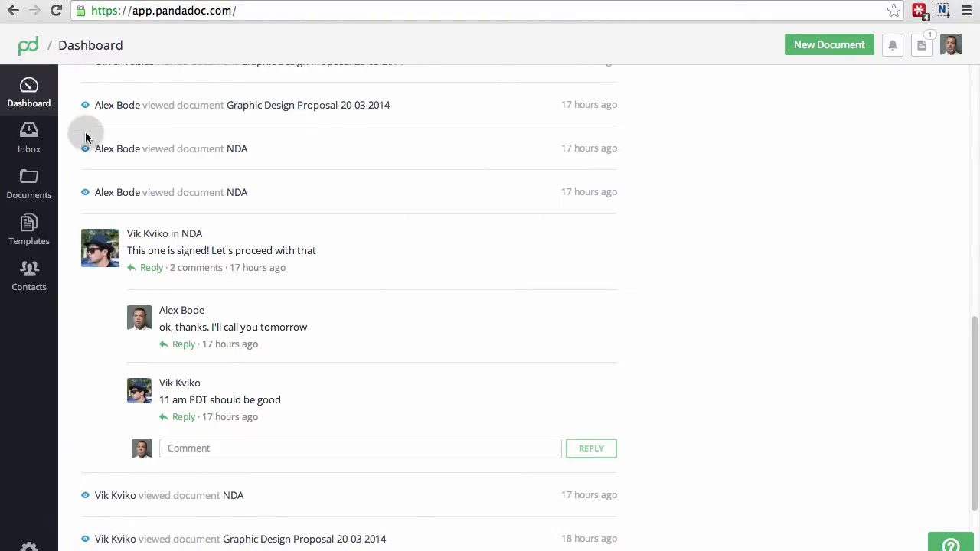
{"action": "left_click", "coordinate": [28, 184]}
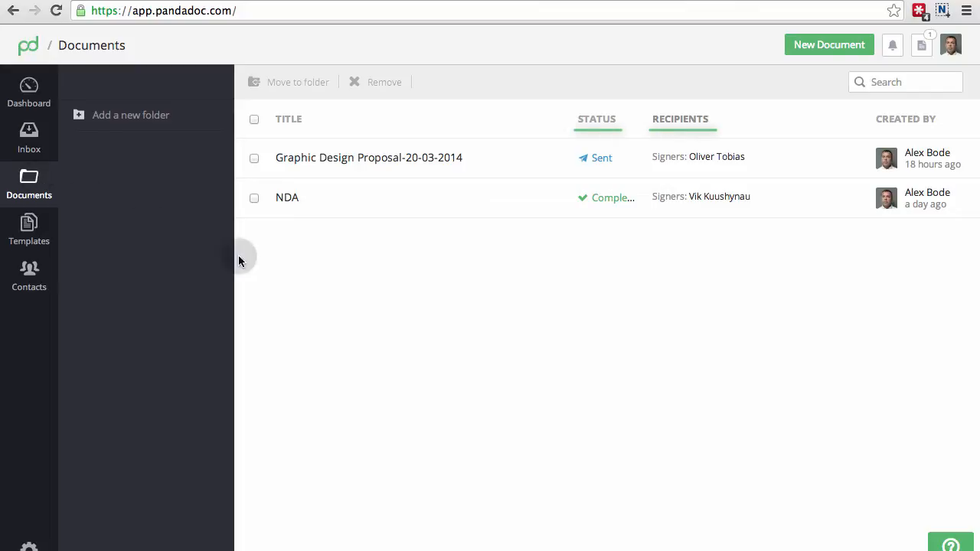
- Open the completed NDA and review its signed name, date, signature and comment thread
{"action": "left_click", "coordinate": [287, 197]}
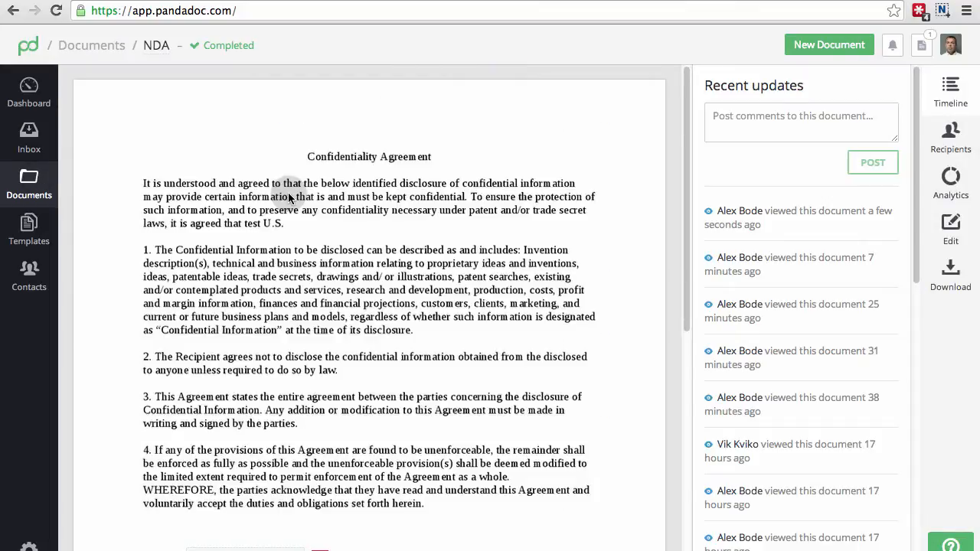
{"action": "scroll", "scroll_direction": "down", "scroll_amount": 3}
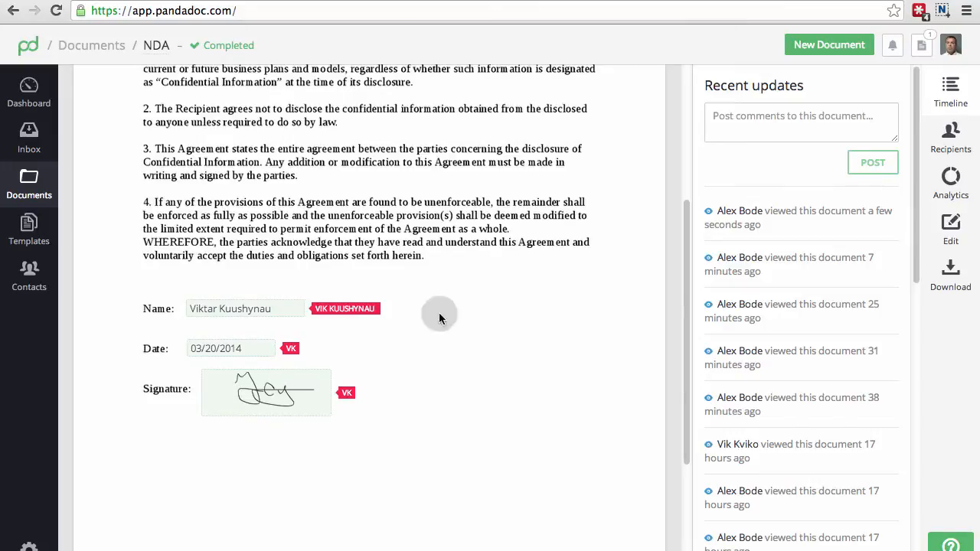
{"action": "scroll", "scroll_direction": "down", "scroll_amount": 3}
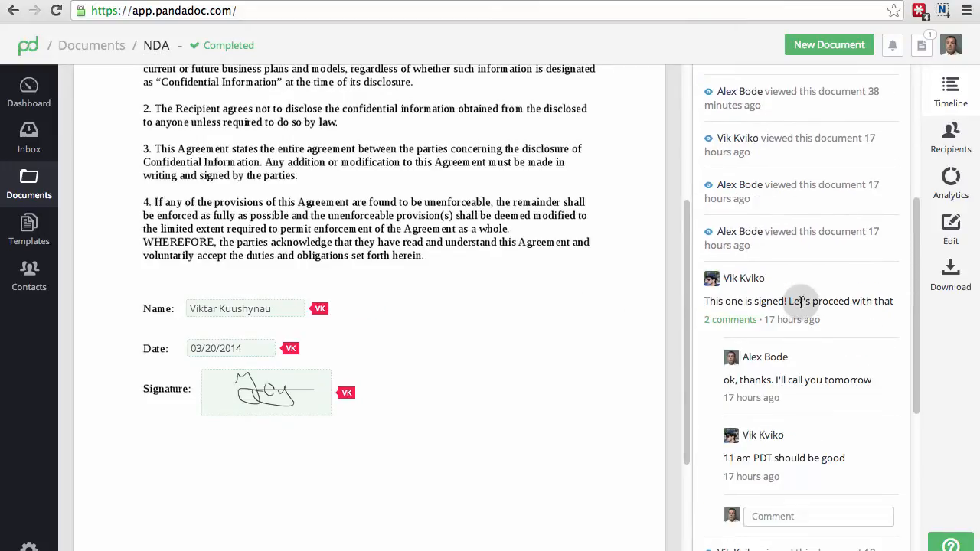
{"action": "scroll", "scroll_direction": "down", "scroll_amount": 3}
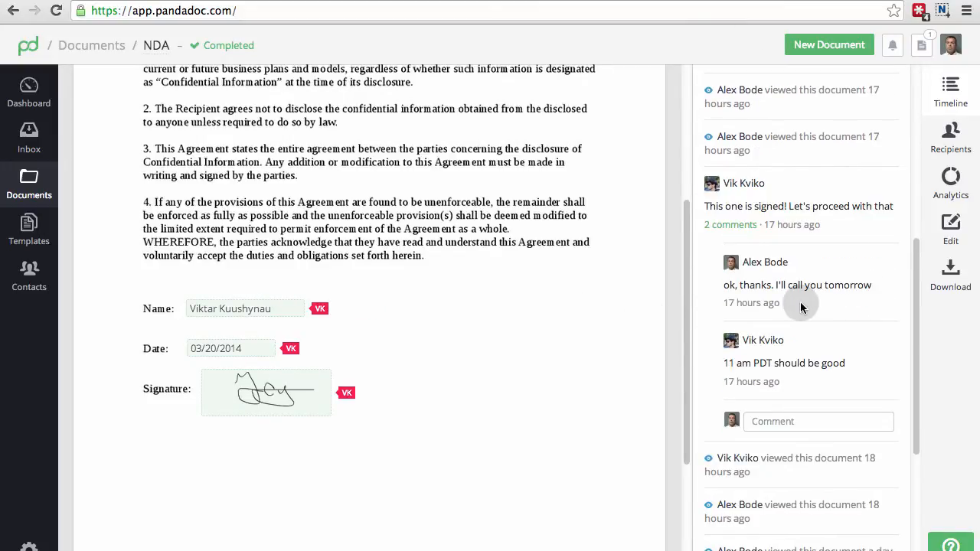
{"action": "mouse_move", "coordinate": [798, 313]}
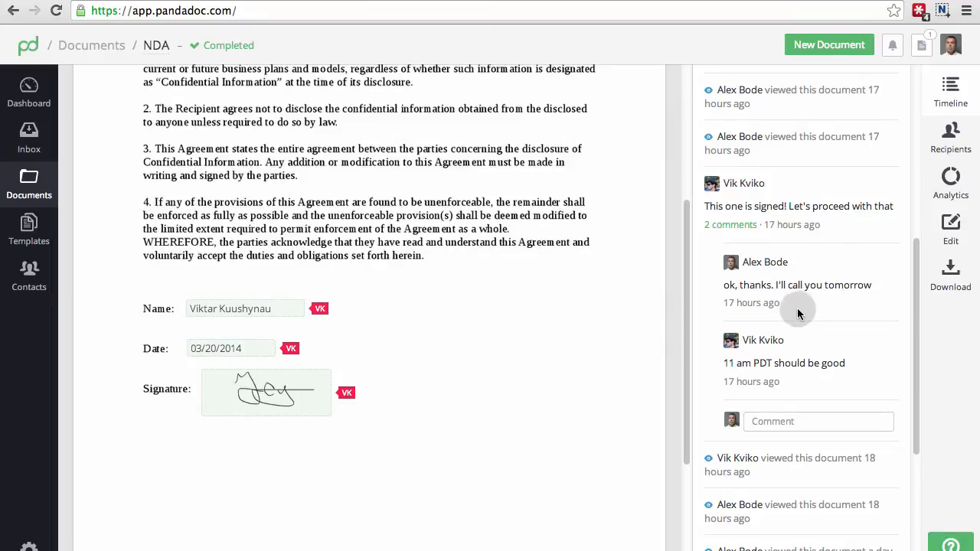
{"action": "left_click", "coordinate": [29, 183]}
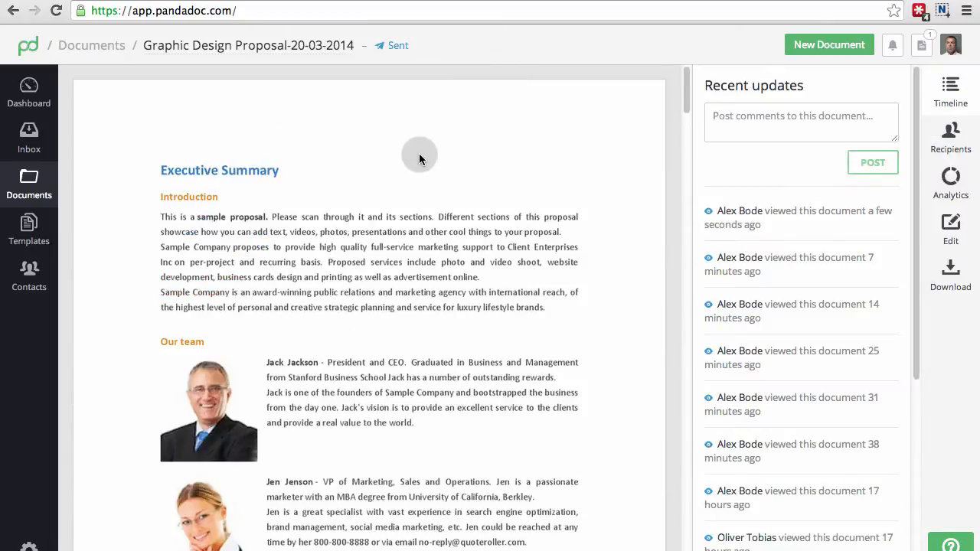
{"action": "scroll", "scroll_direction": "down", "scroll_amount": 3}
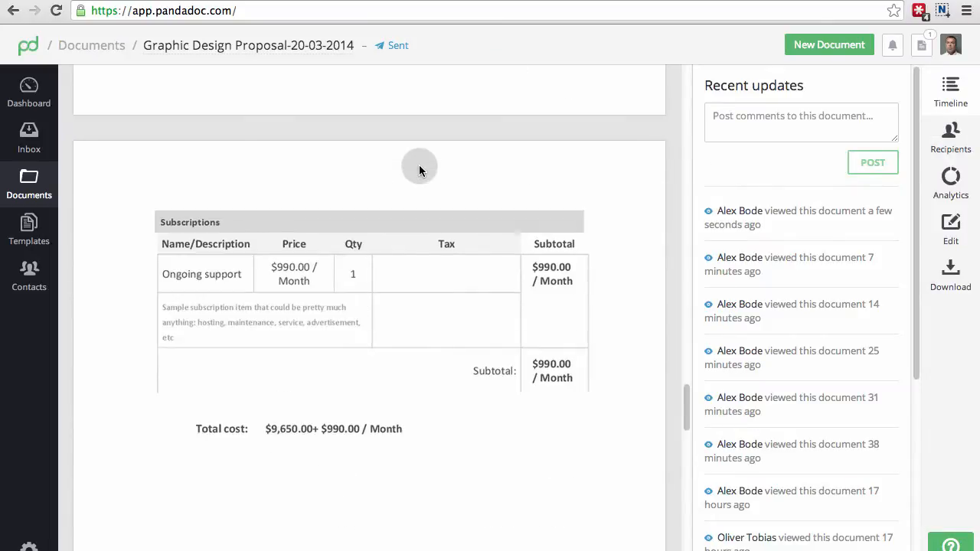
{"action": "scroll", "scroll_direction": "down", "scroll_amount": 3}
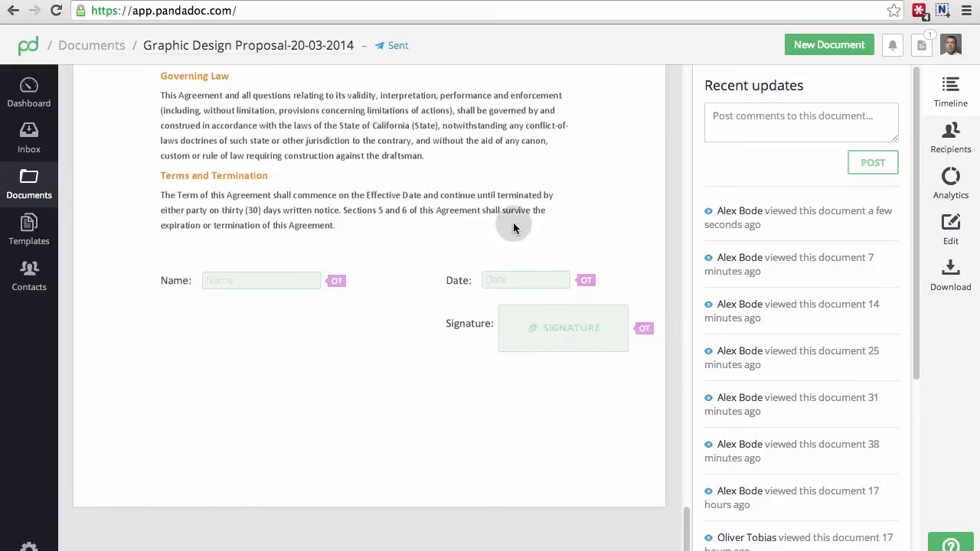
{"action": "mouse_move", "coordinate": [585, 280]}
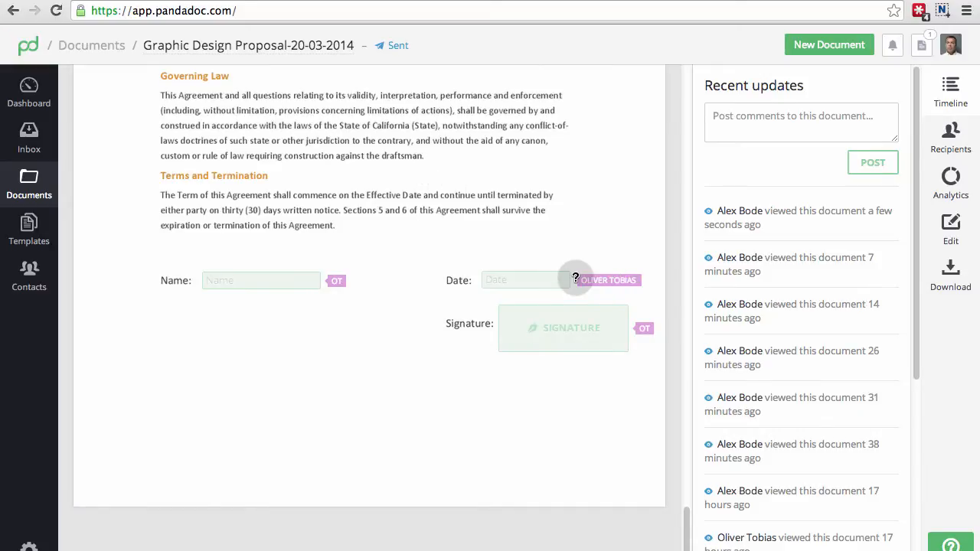
{"action": "scroll", "scroll_direction": "down", "scroll_amount": 3}
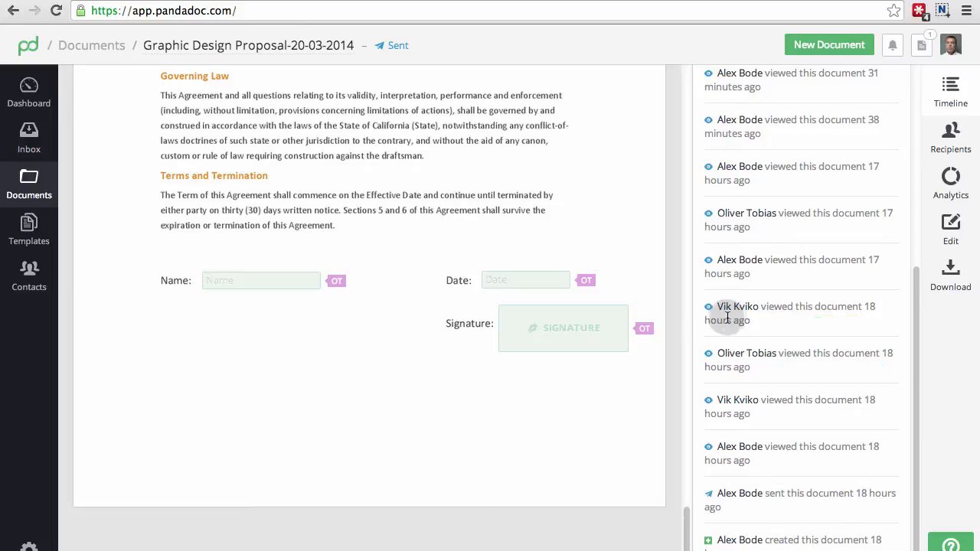
{"action": "left_click", "coordinate": [950, 182]}
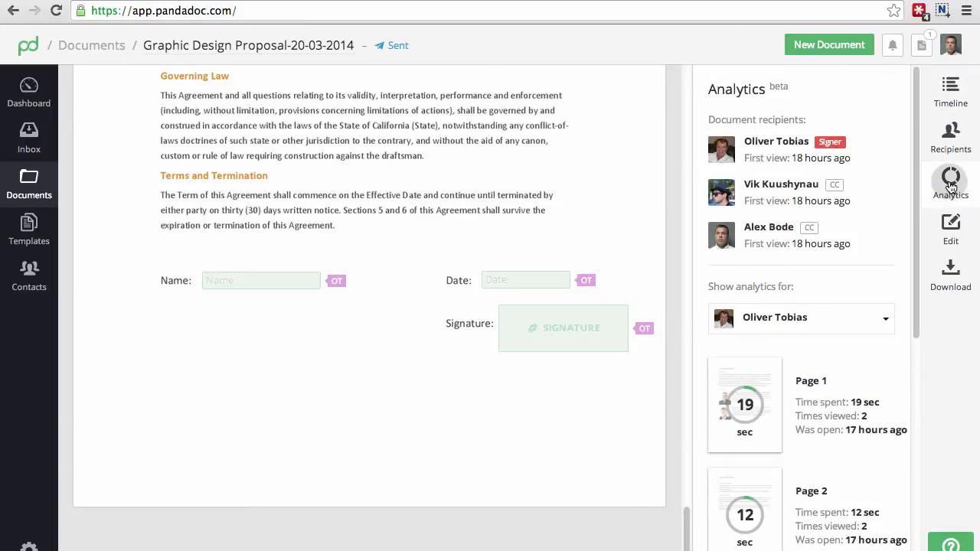
{"action": "scroll", "scroll_direction": "down", "scroll_amount": 3}
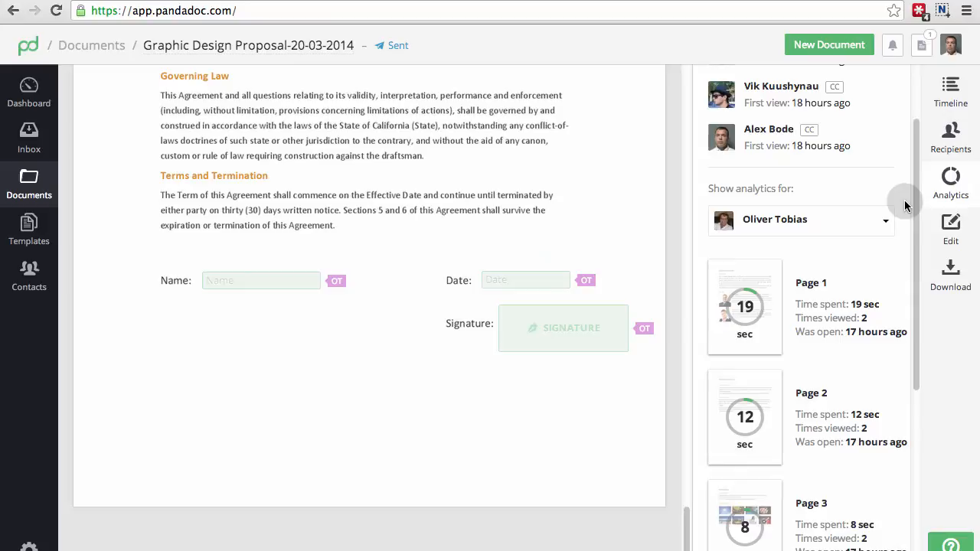
{"action": "scroll", "scroll_direction": "up", "scroll_amount": 3}
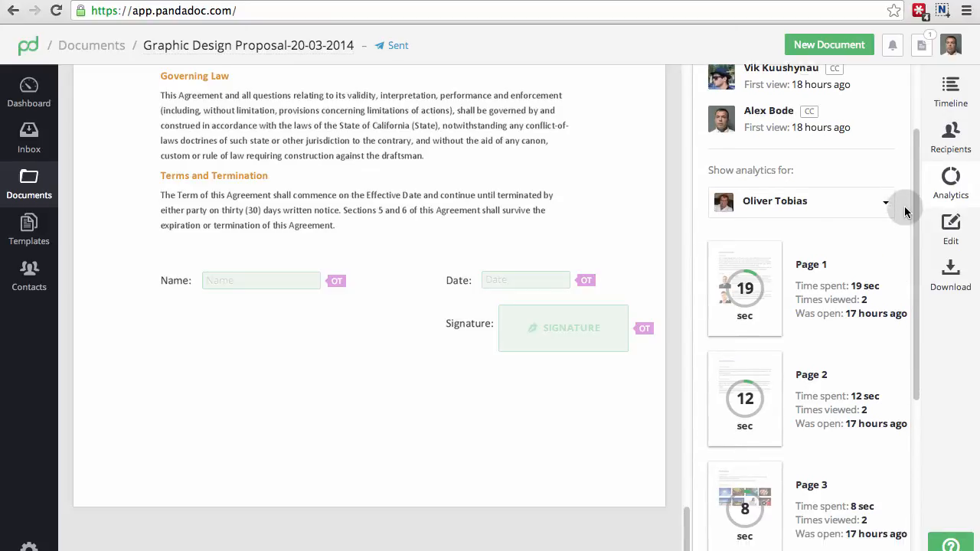
{"action": "scroll", "scroll_direction": "down", "scroll_amount": 3}
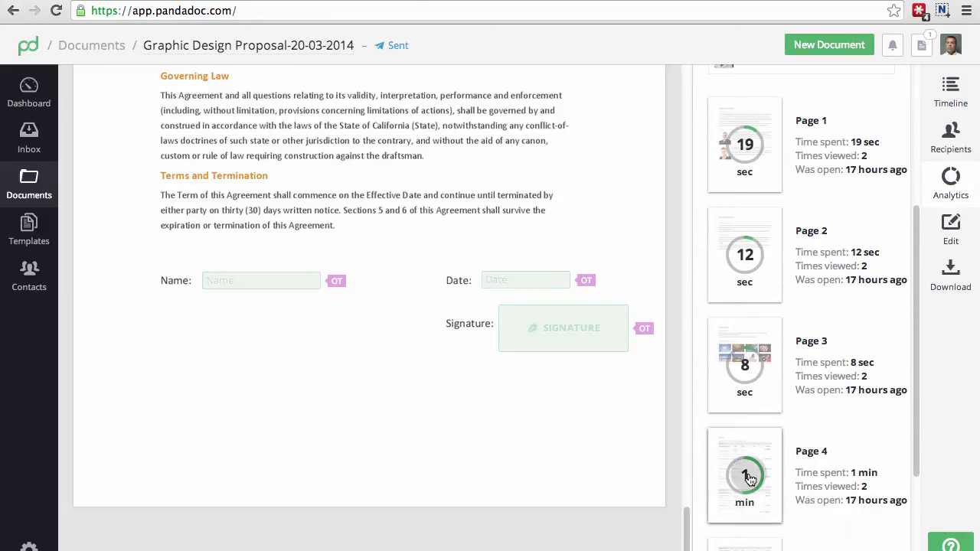
{"action": "scroll", "scroll_direction": "down", "scroll_amount": 3}
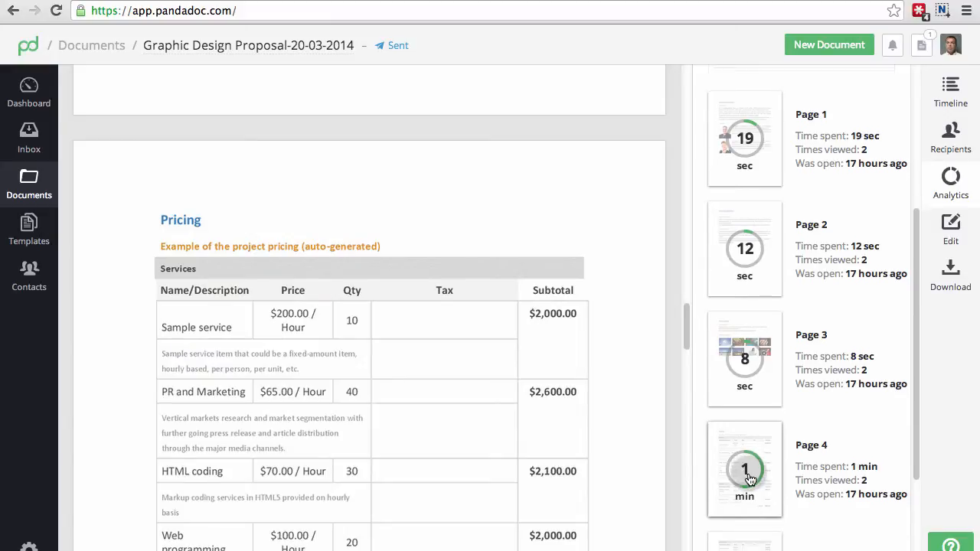
{"action": "scroll", "scroll_direction": "down", "scroll_amount": 3}
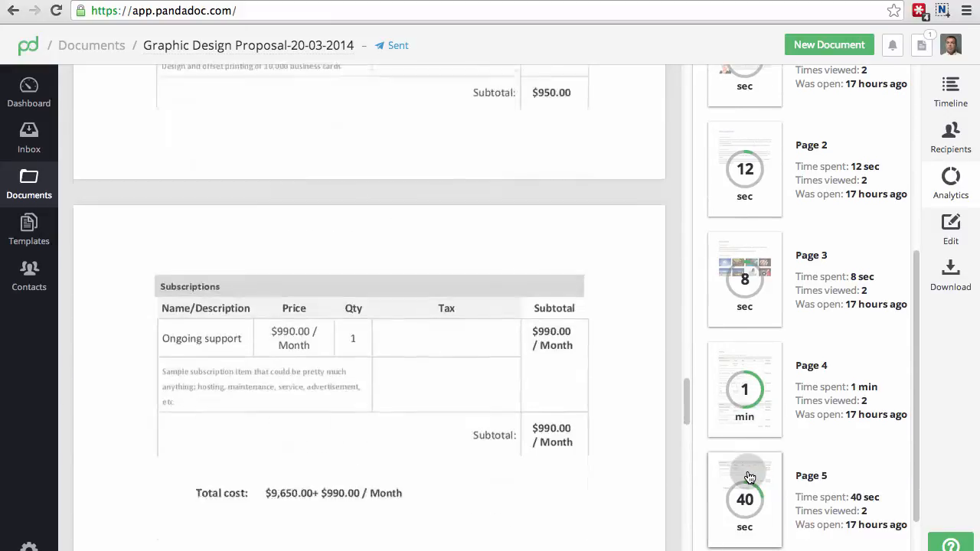
{"action": "scroll", "scroll_direction": "down", "scroll_amount": 3}
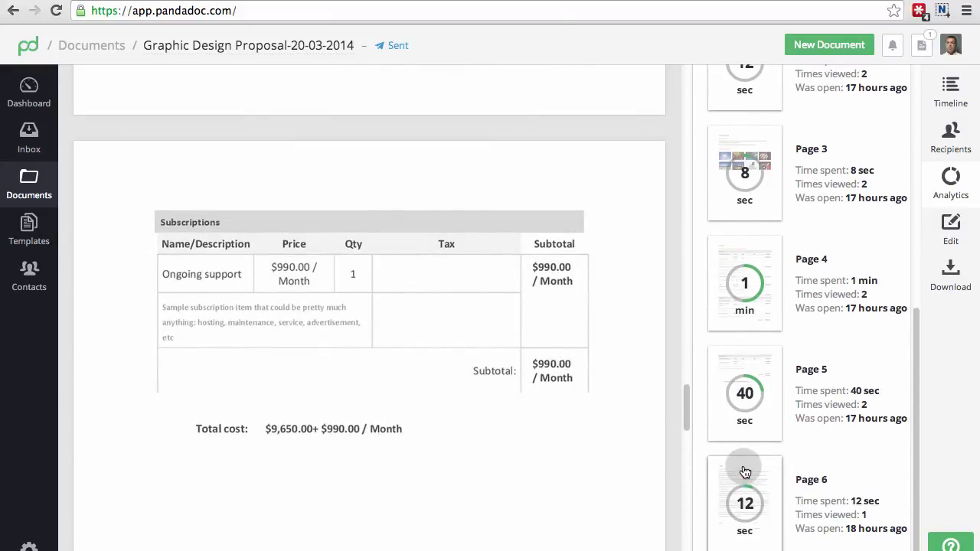
{"action": "scroll", "scroll_direction": "up", "scroll_amount": 3}
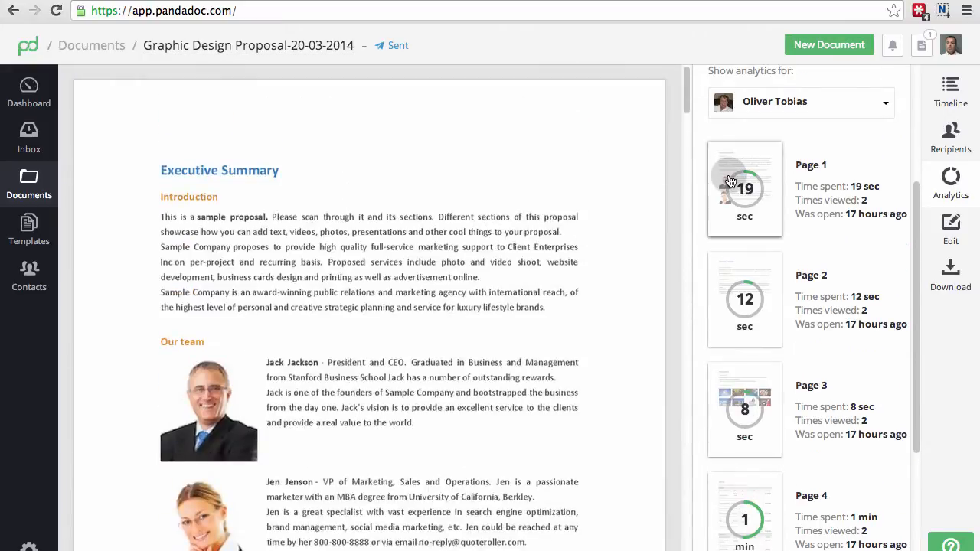
{"action": "left_click", "coordinate": [950, 184]}
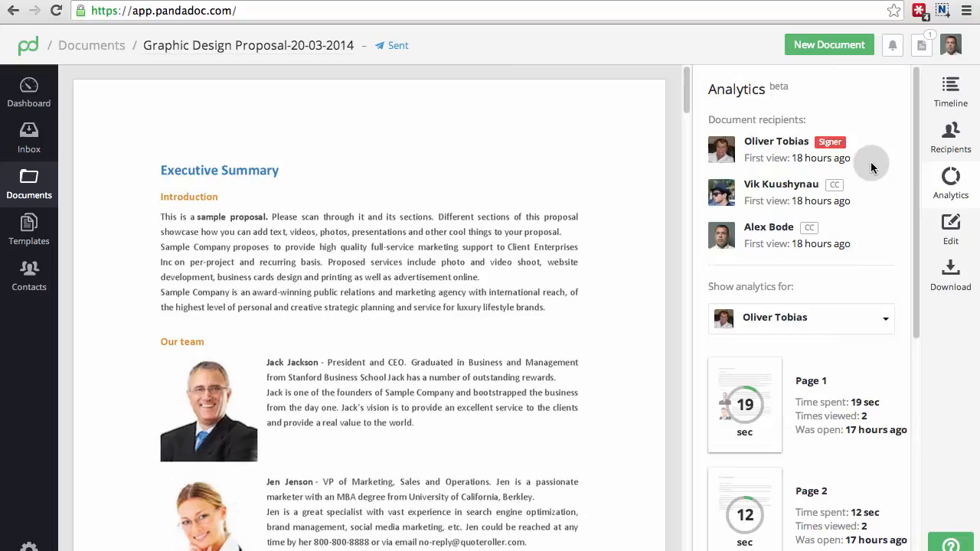
{"action": "left_click", "coordinate": [801, 317]}
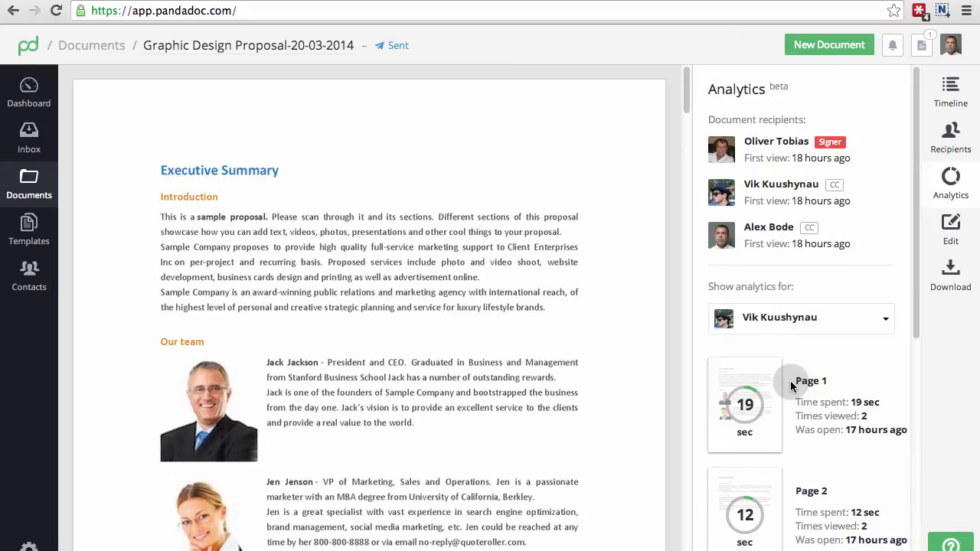
{"action": "scroll", "scroll_direction": "down", "scroll_amount": 3}
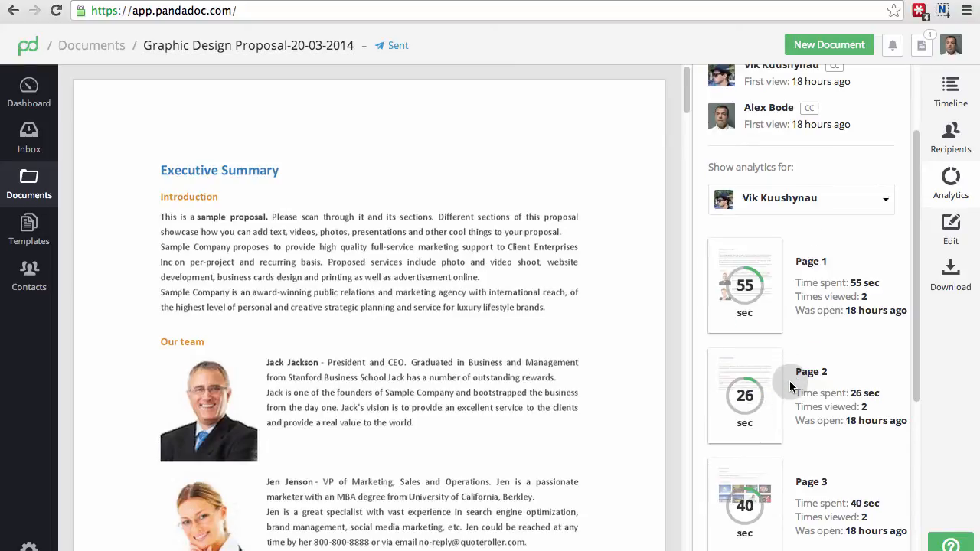
{"action": "scroll", "scroll_direction": "down", "scroll_amount": 3}
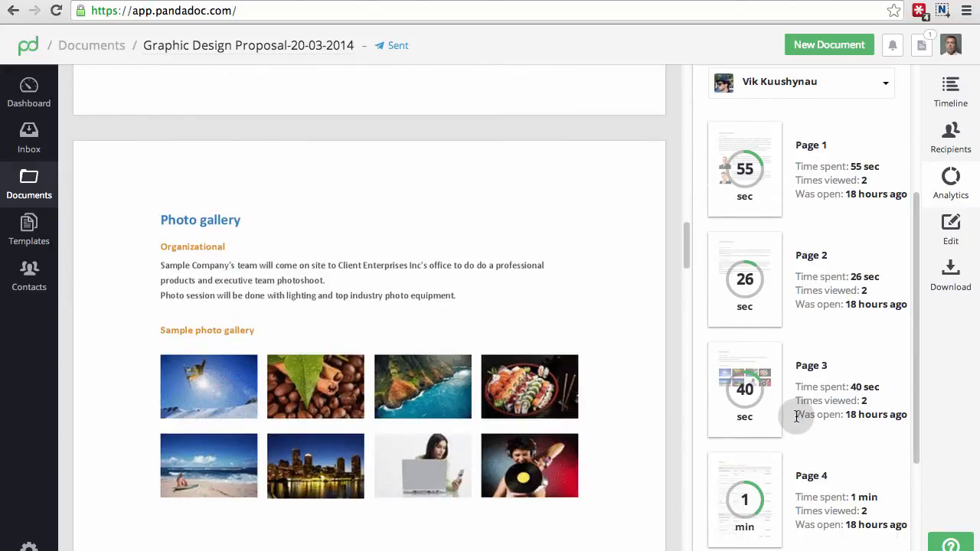
{"action": "scroll", "scroll_direction": "down", "scroll_amount": 3}
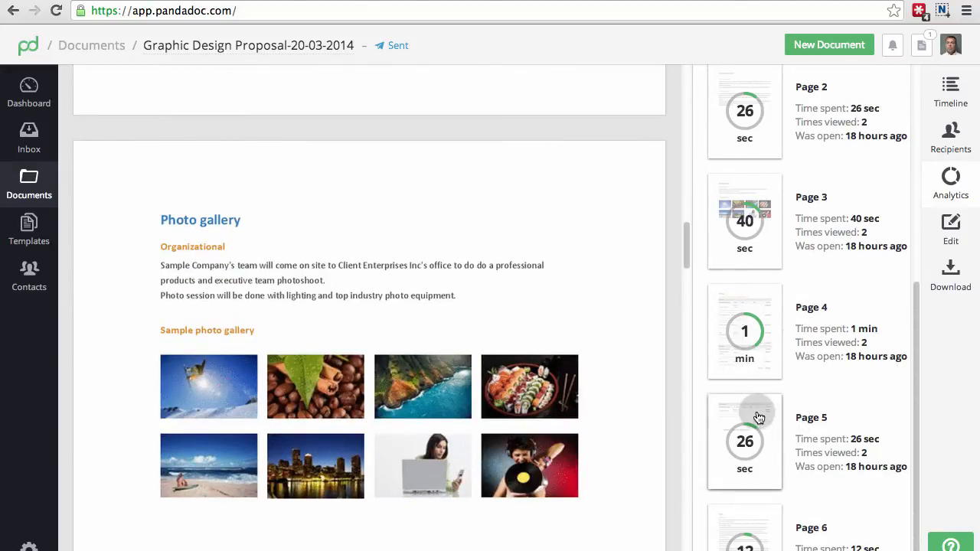
{"action": "left_click", "coordinate": [744, 331]}
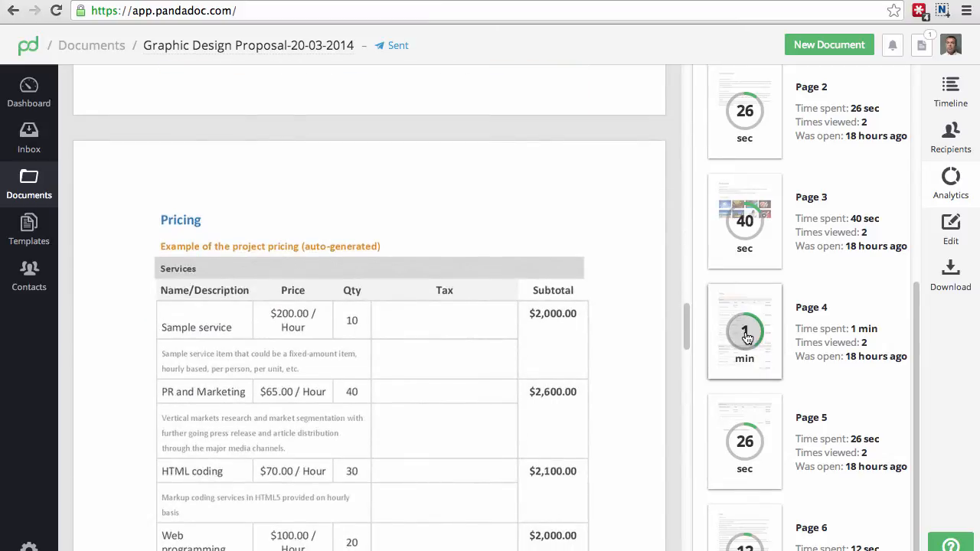
{"action": "scroll", "scroll_direction": "up", "scroll_amount": 3}
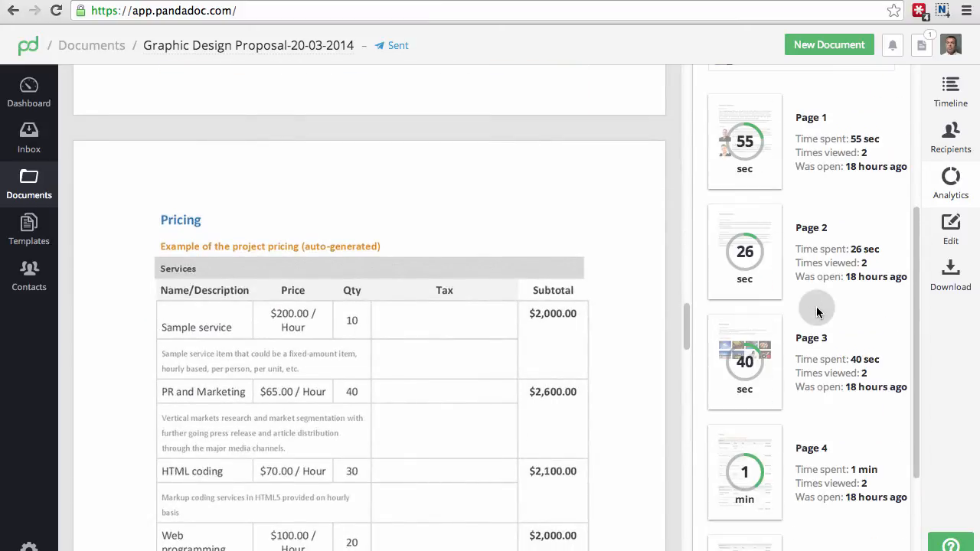
{"action": "left_click", "coordinate": [950, 88]}
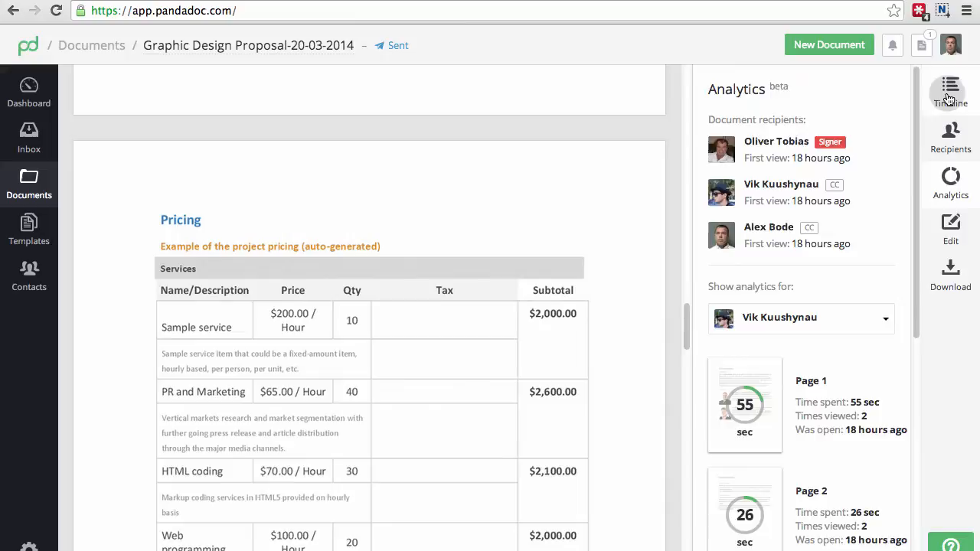
- Open the Timeline, type a comment offering Tobias help, then clear the comment box
{"action": "left_click", "coordinate": [950, 90]}
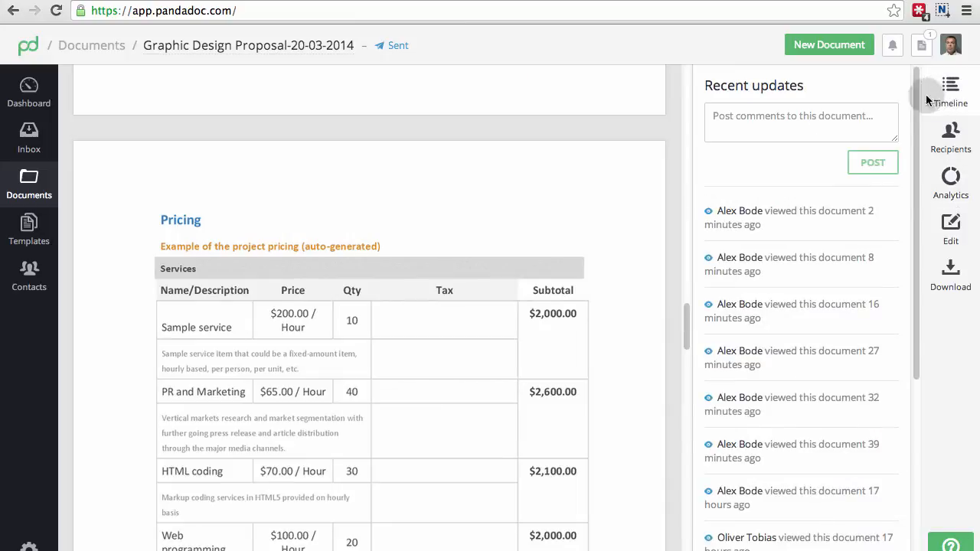
{"action": "type", "text": "Hey Tobias! If you have any qu"}
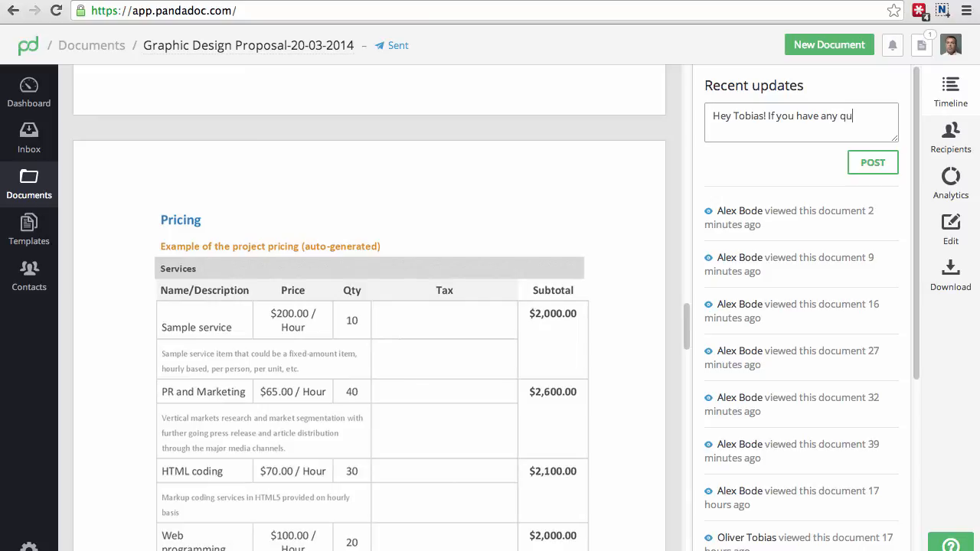
{"action": "type", "text": "estions, please let me"}
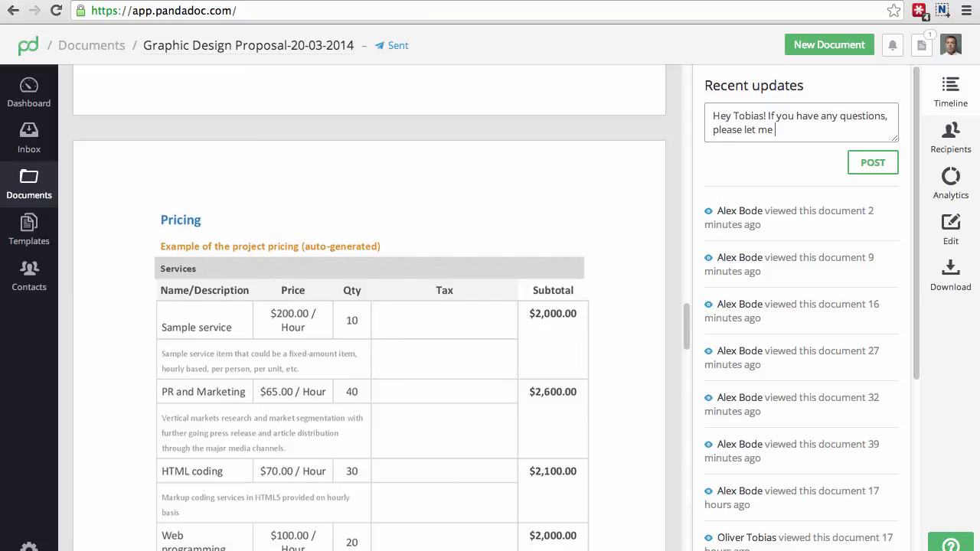
{"action": "type", "text": "know."}
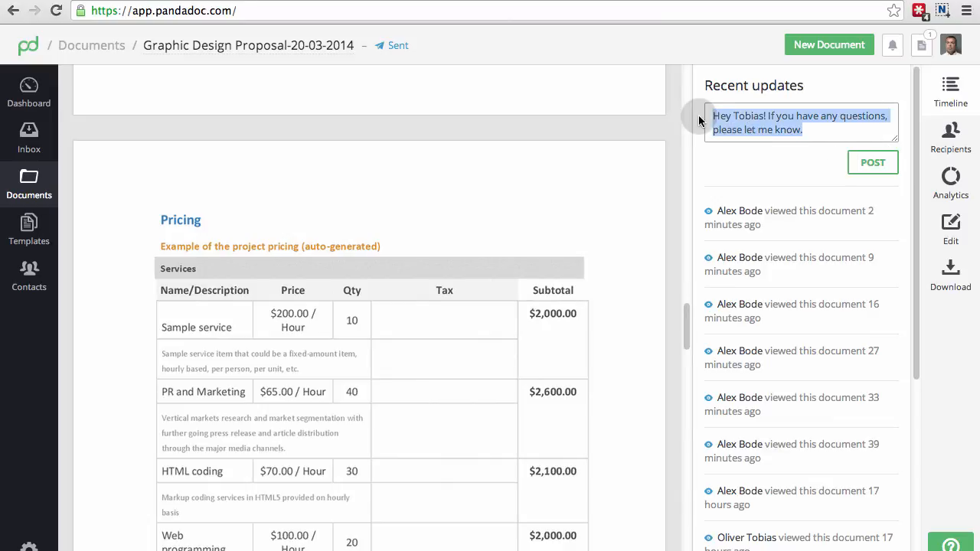
{"action": "left_click", "coordinate": [873, 162]}
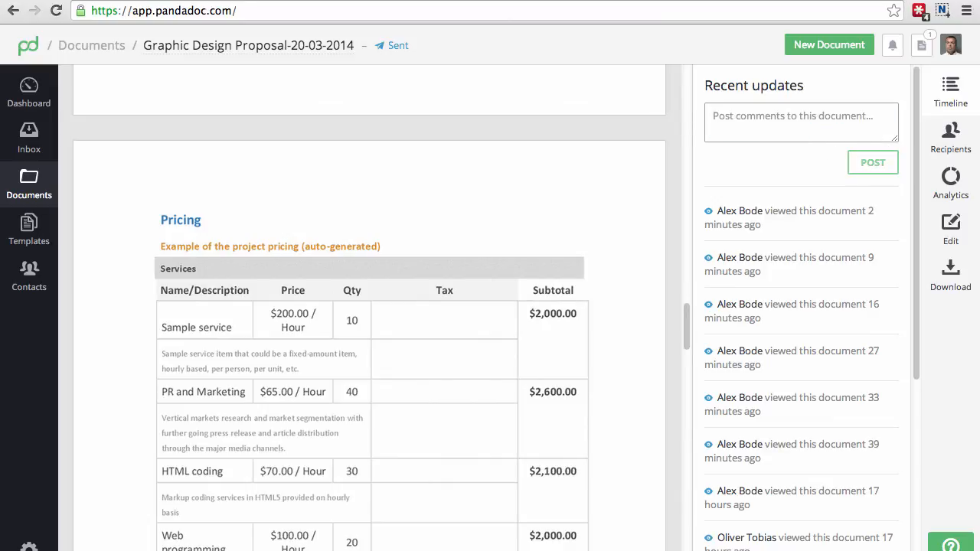